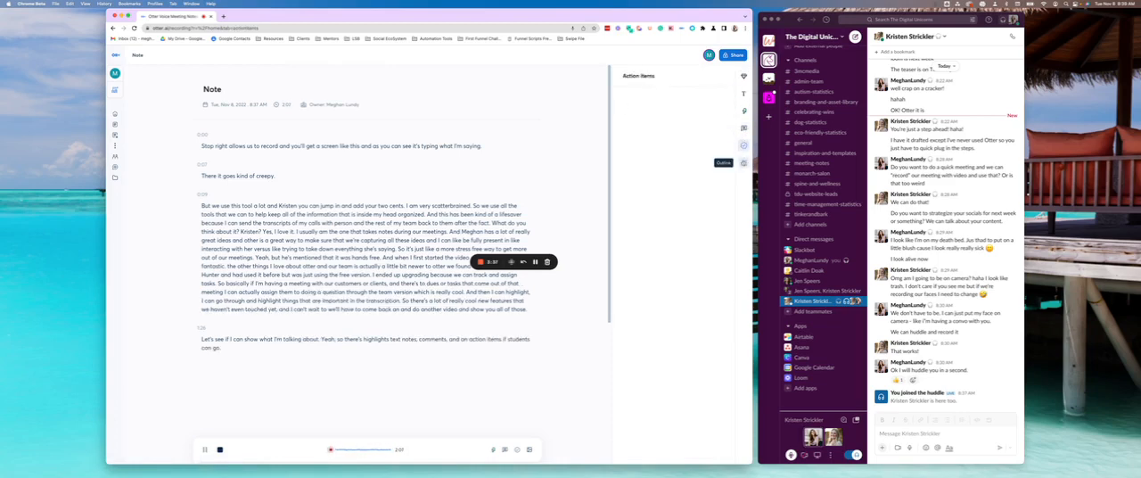
Show the Outline panel alongside the live meeting note's transcript
{"action": "left_click", "coordinate": [744, 162]}
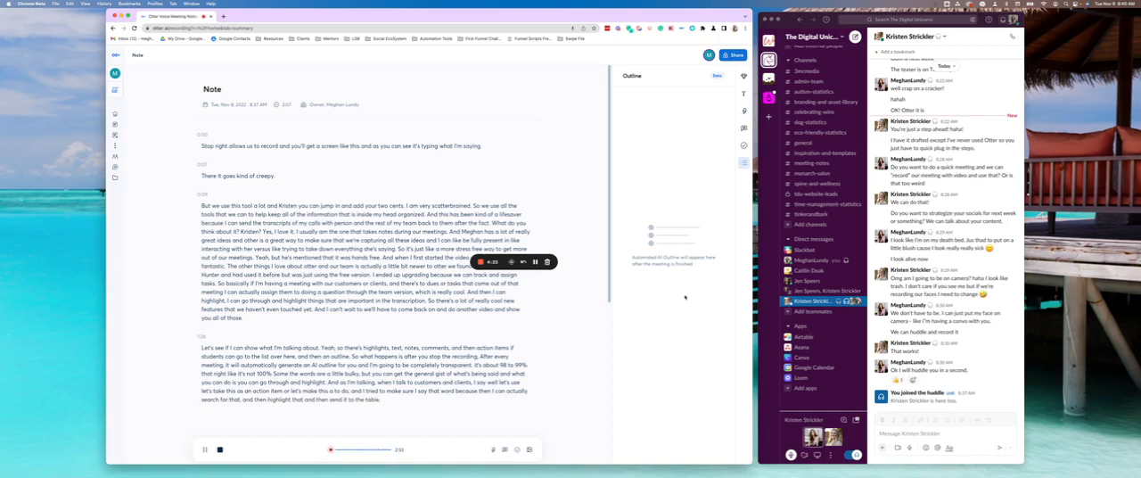
{"action": "scroll", "scroll_direction": "down", "scroll_amount": 3}
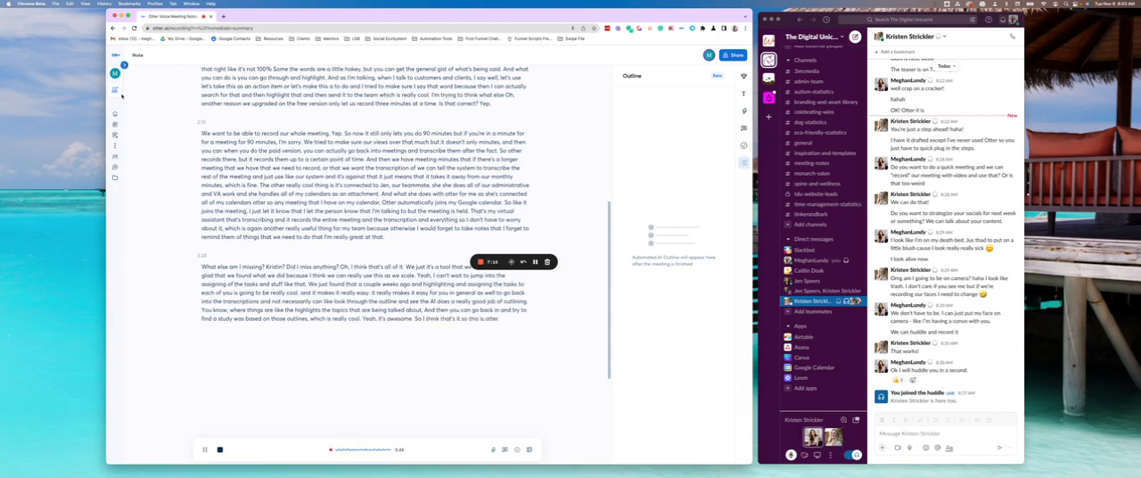
Visit the team workspace page, then return to the Home dashboard
{"action": "left_click", "coordinate": [150, 93]}
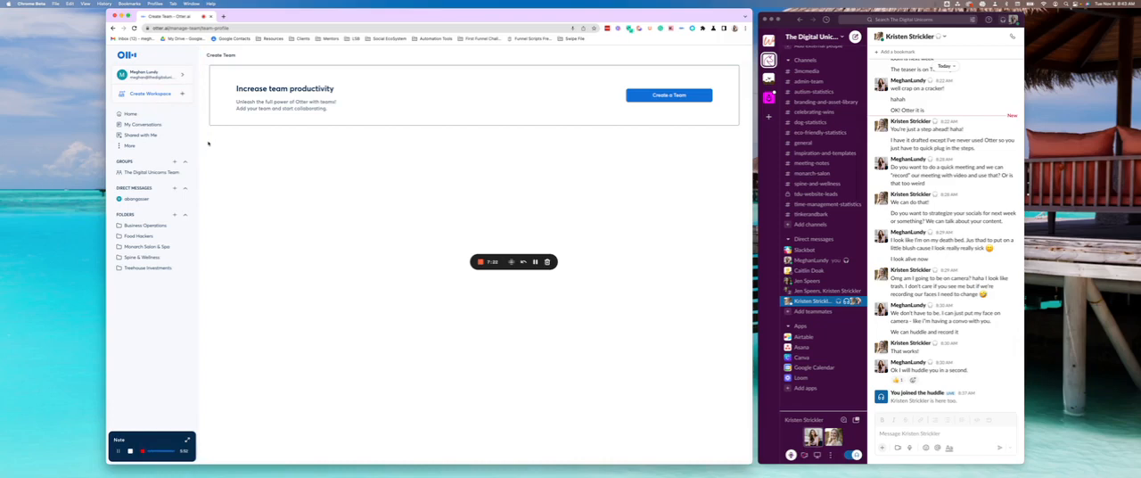
{"action": "left_click", "coordinate": [132, 114]}
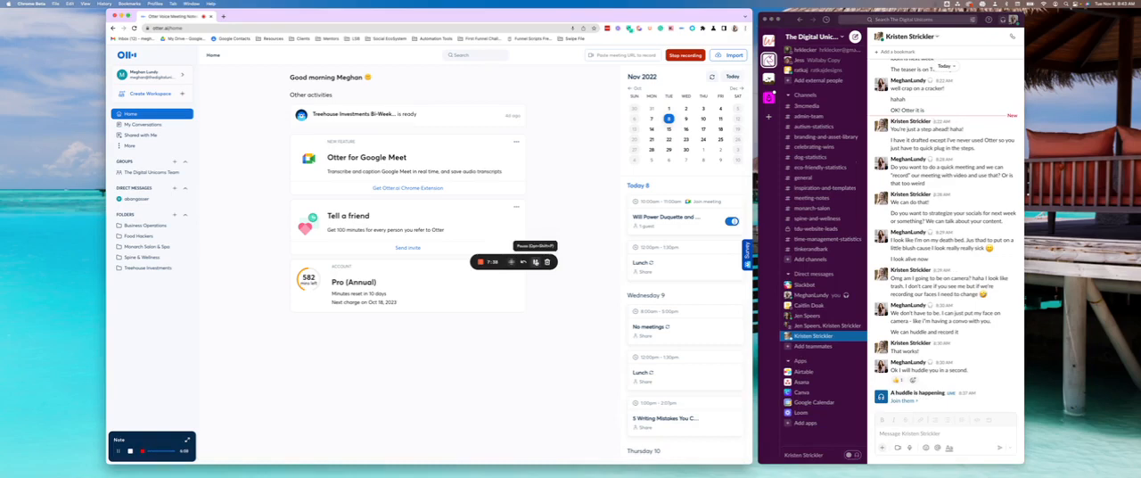
{"action": "mouse_move", "coordinate": [608, 189]}
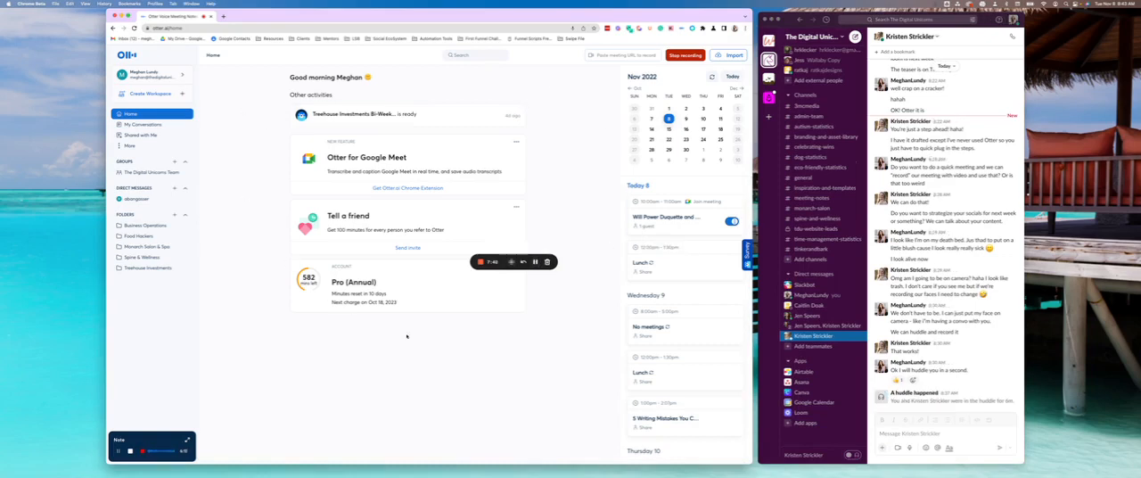
{"action": "mouse_move", "coordinate": [546, 161]}
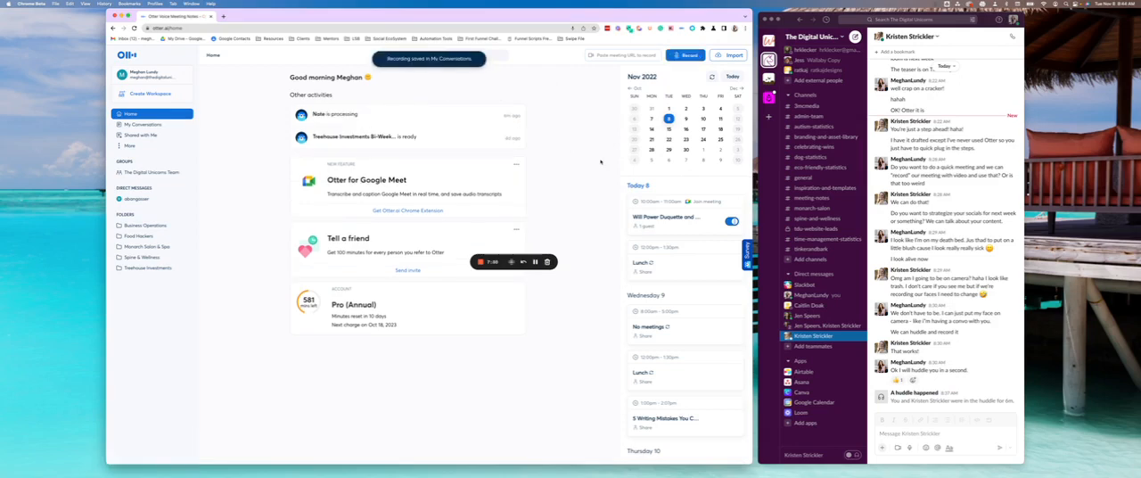
{"action": "mouse_move", "coordinate": [564, 107]}
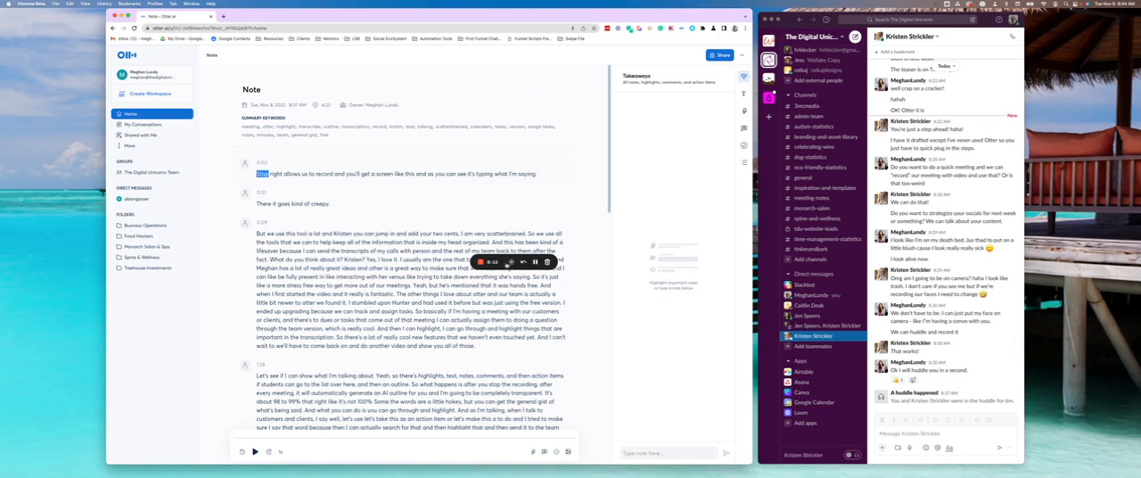
Play back the saved meeting audio, then switch to the My Conversations list
{"action": "left_click", "coordinate": [253, 452]}
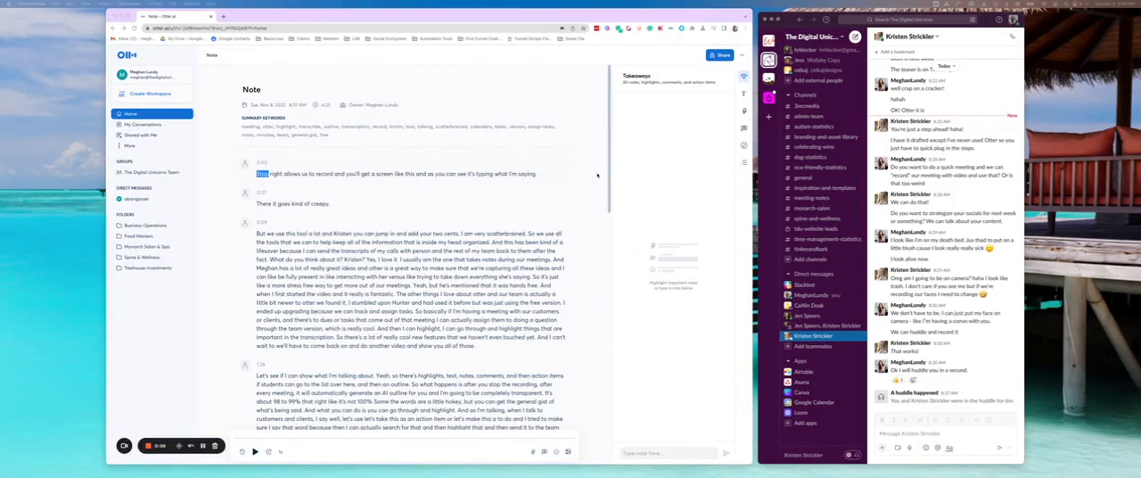
{"action": "mouse_move", "coordinate": [600, 241]}
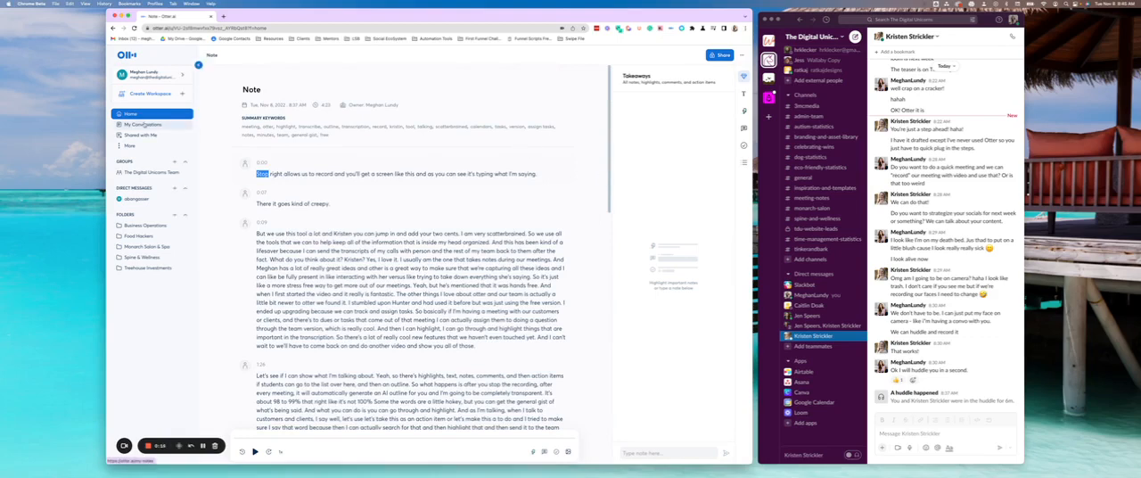
{"action": "left_click", "coordinate": [143, 125]}
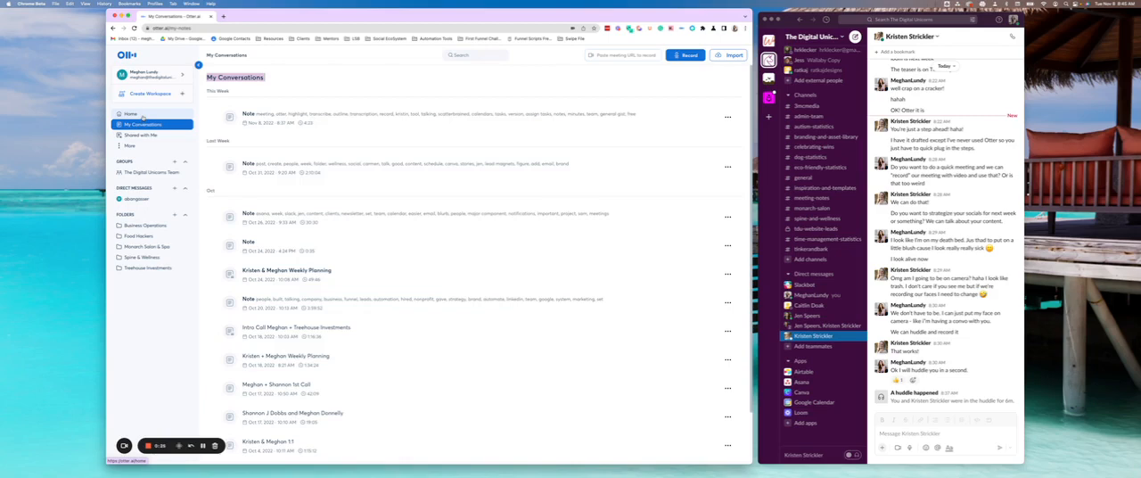
Return to the Home dashboard with recent activity and the calendar
{"action": "left_click", "coordinate": [130, 114]}
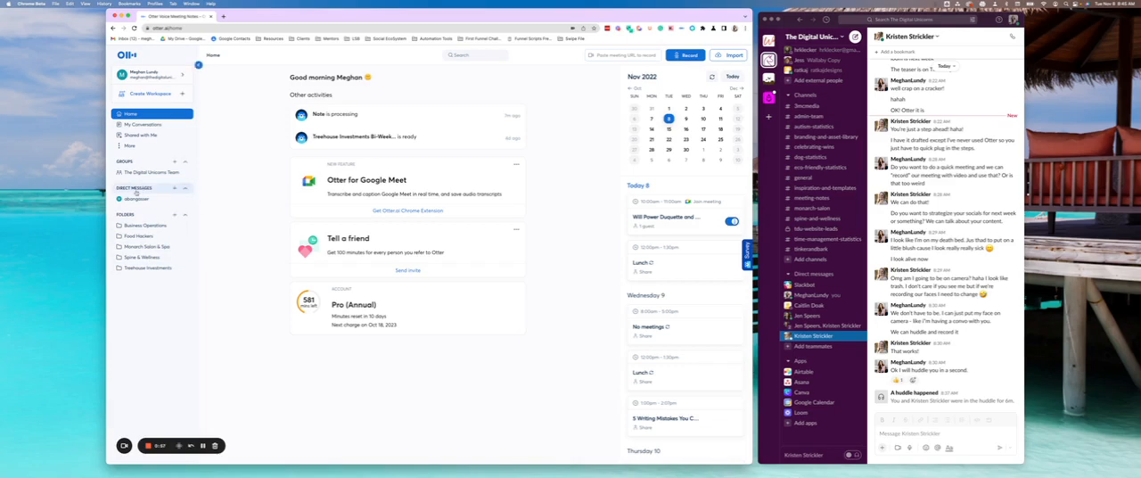
{"action": "left_click", "coordinate": [136, 198]}
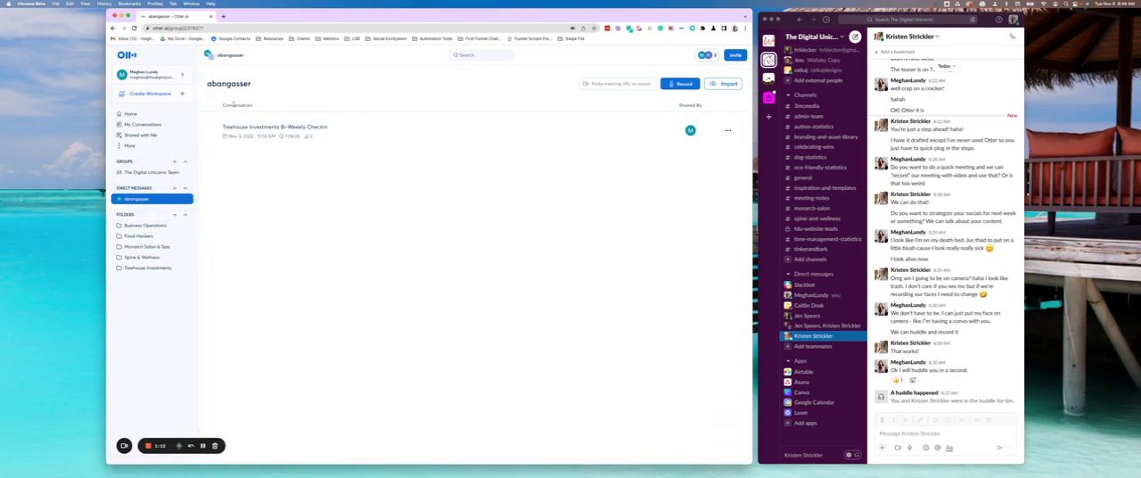
{"action": "left_click", "coordinate": [130, 114]}
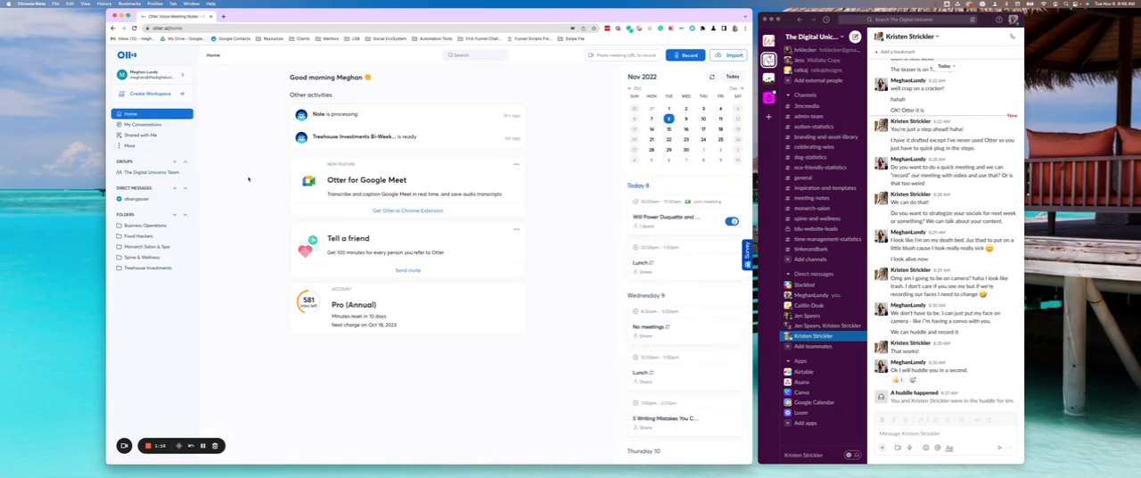
{"action": "left_click", "coordinate": [130, 146]}
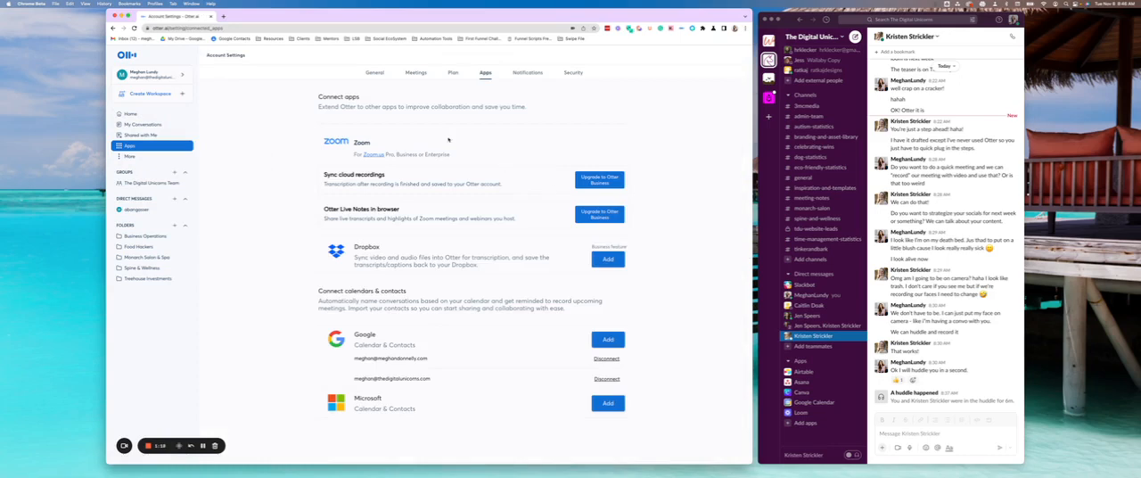
{"action": "mouse_move", "coordinate": [434, 381]}
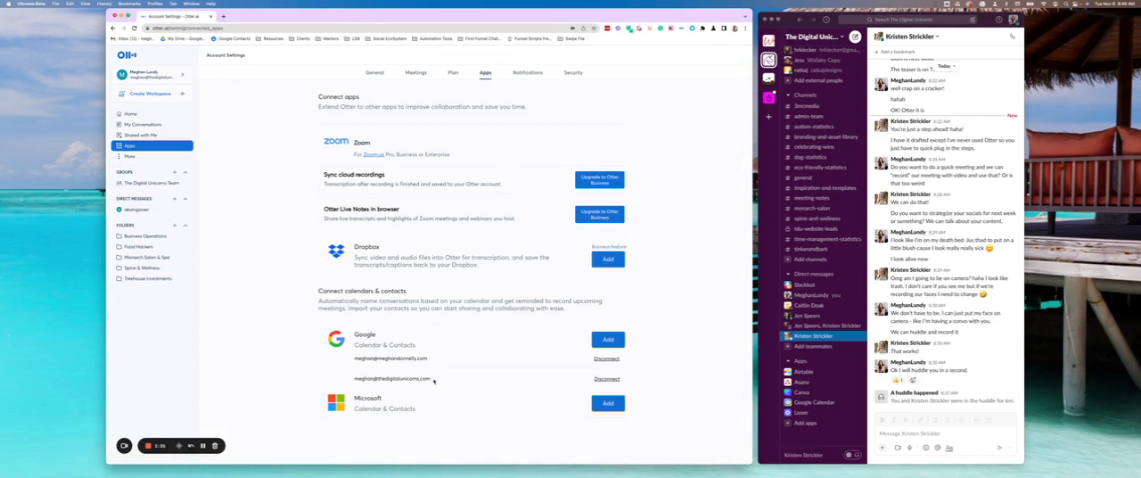
{"action": "mouse_move", "coordinate": [669, 285]}
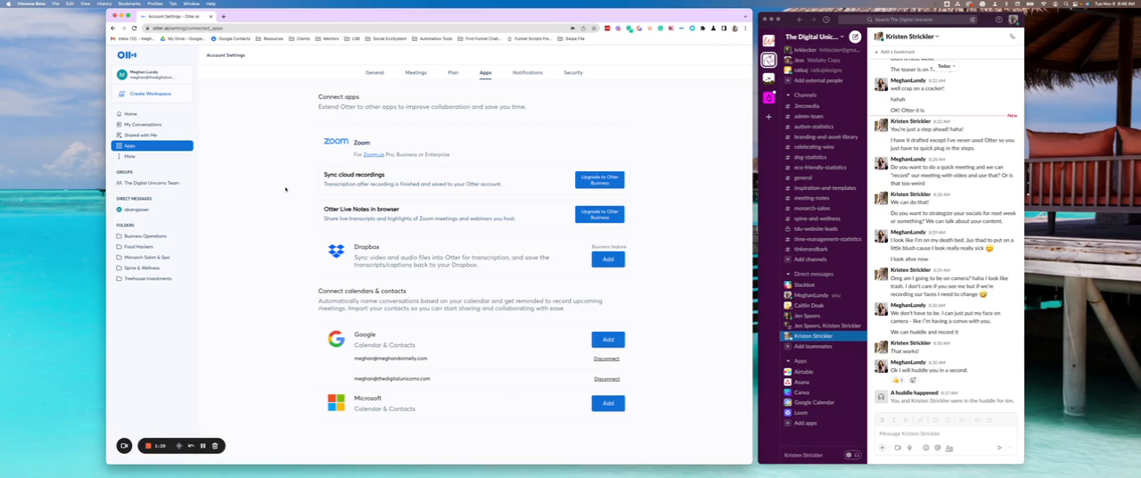
{"action": "left_click", "coordinate": [132, 114]}
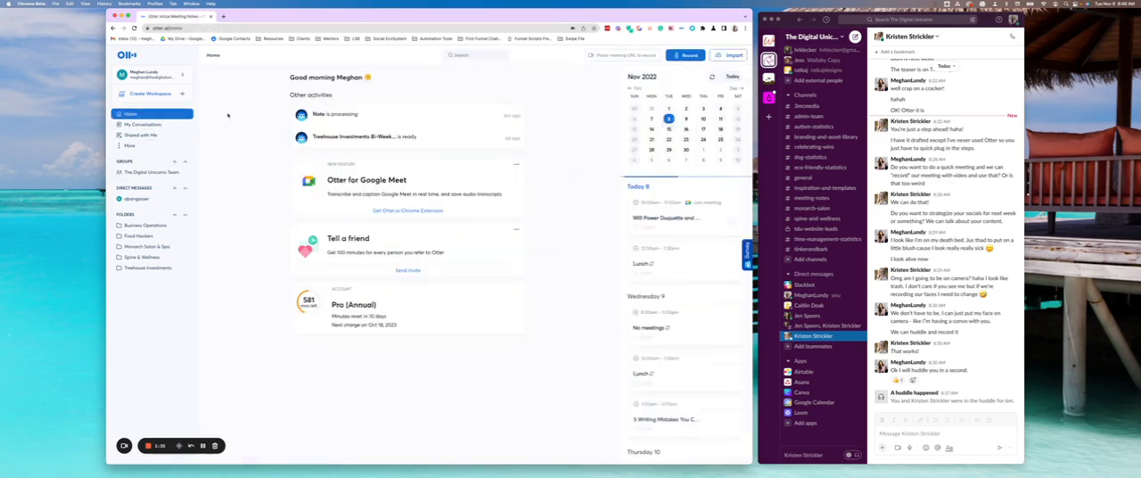